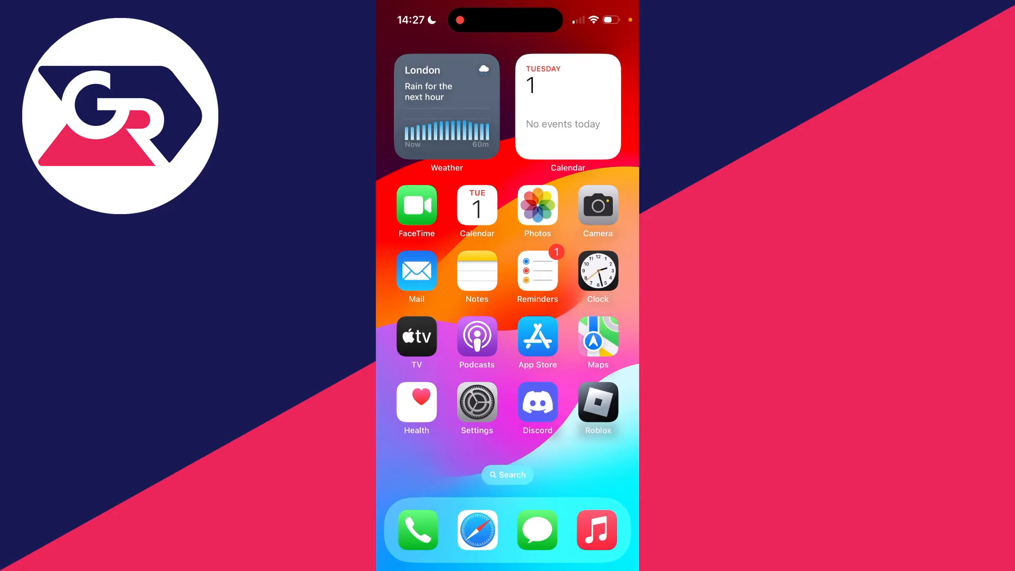
- Swipe to the second Home Screen page showing YouTube, Snapchat, Wallet and Messenger
{"action": "scroll", "scroll_direction": "left", "scroll_amount": 3}
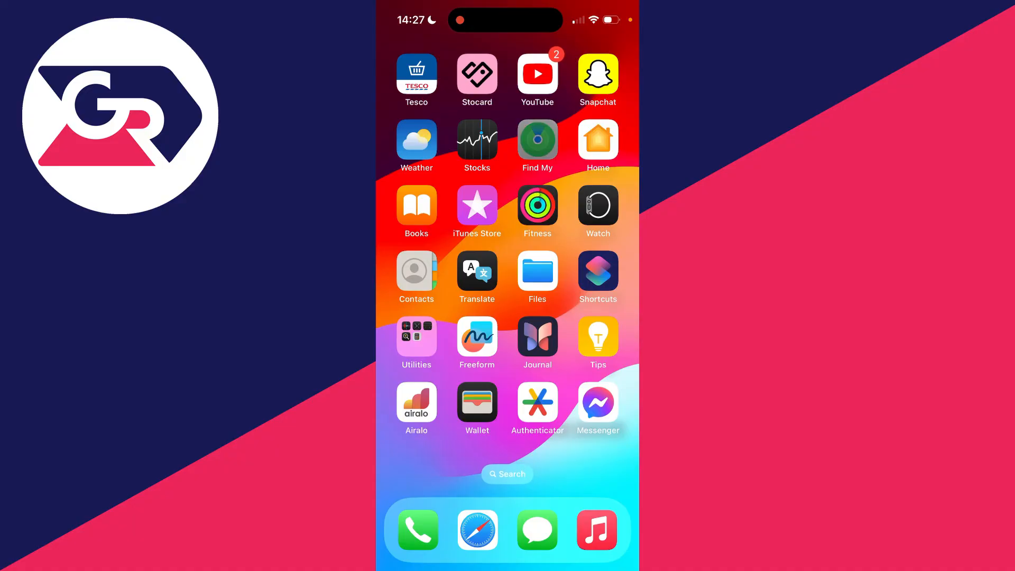
- Launch Find My to its map with the user's own location details
{"action": "left_click", "coordinate": [536, 139]}
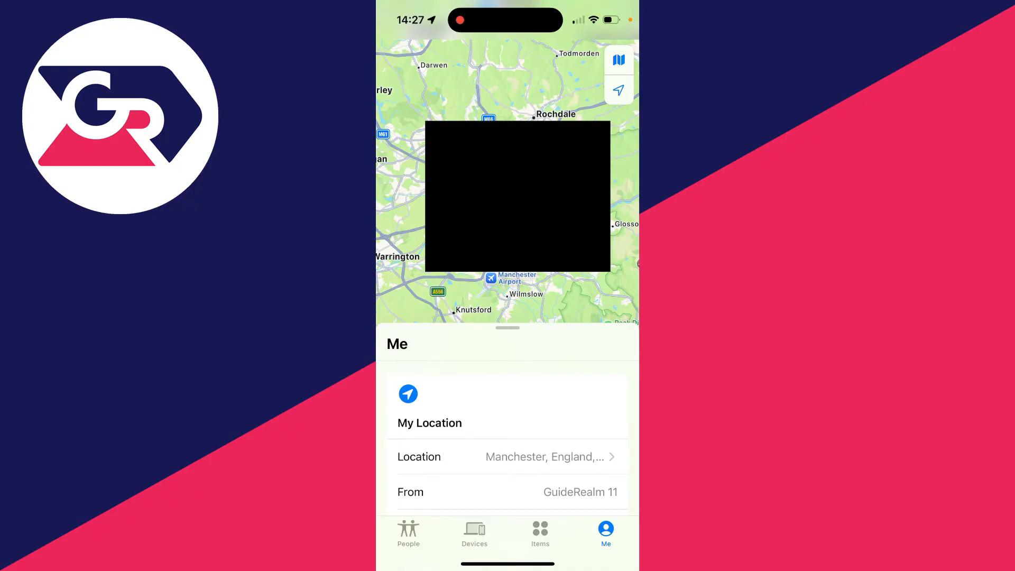
- Expand the Me sheet and choose 'Use This iPhone as My Location'
{"action": "left_click_drag", "start_coordinate": [507, 343], "coordinate": [507, 246]}
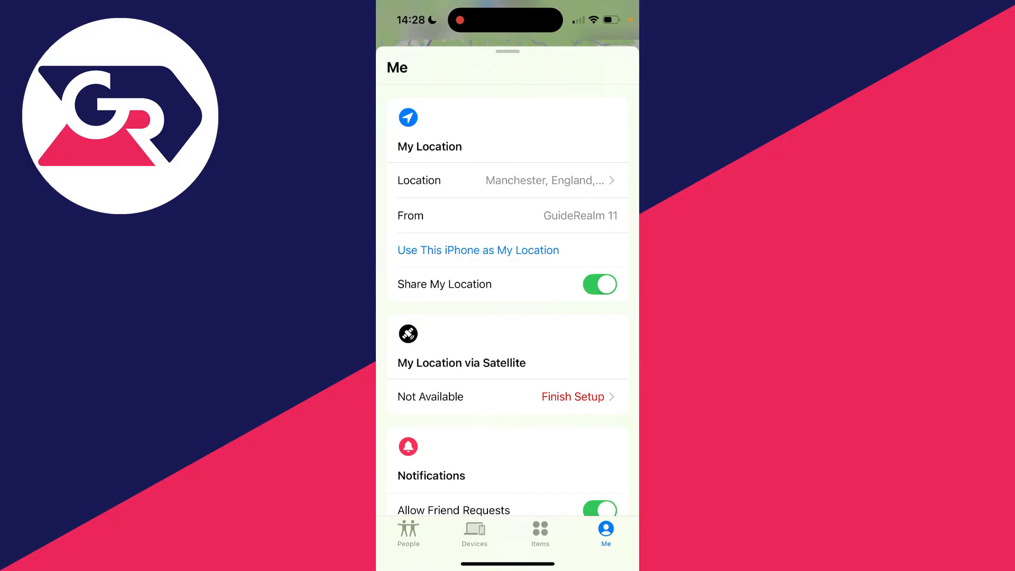
{"action": "left_click", "coordinate": [477, 250]}
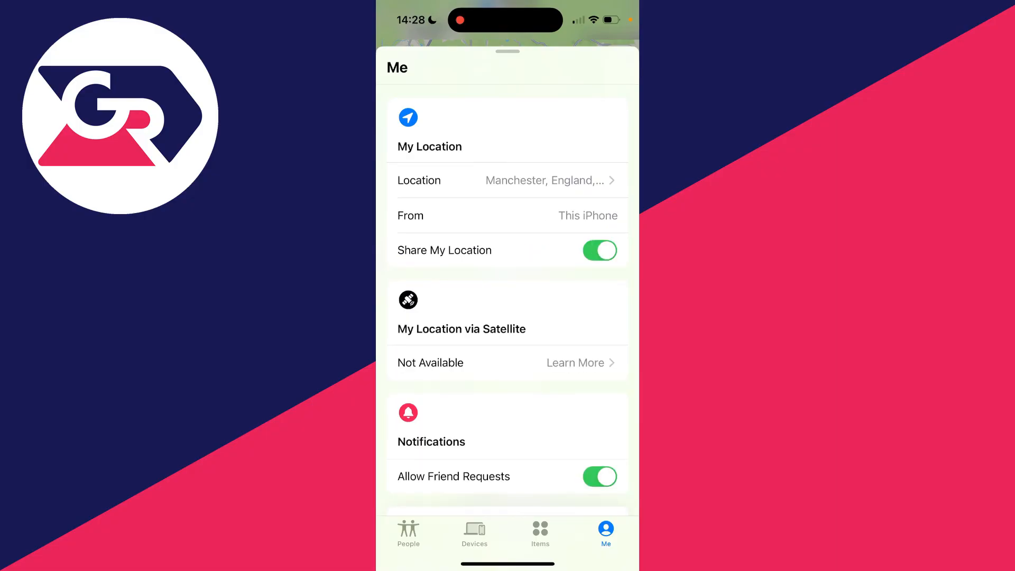